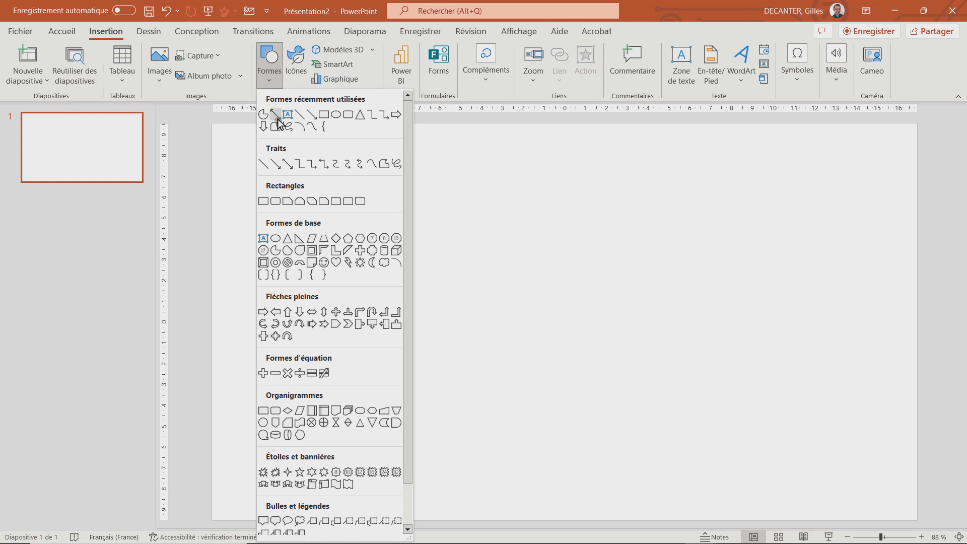
pyautogui.moveTo(284, 259)
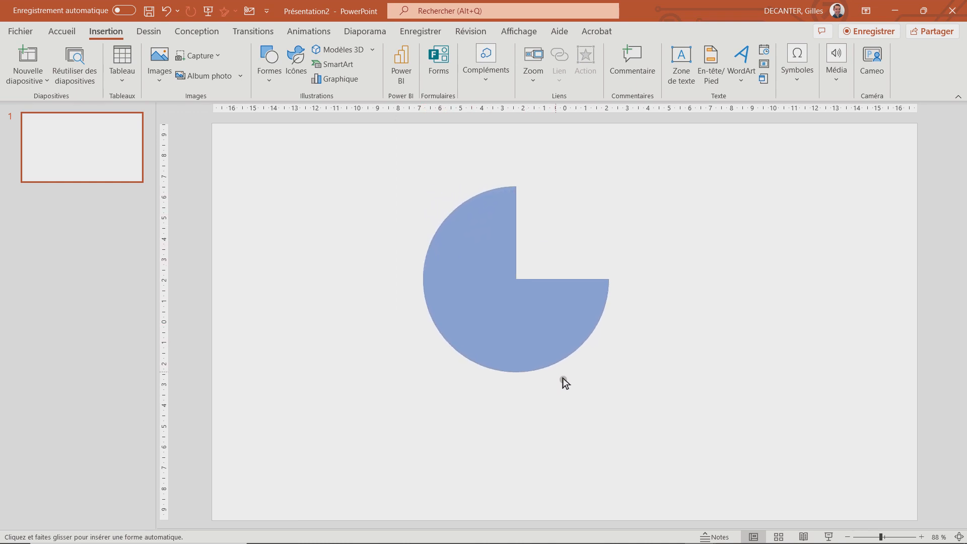
# Step: Draw a pie shape and widen its wedge into a right-facing Pac-Man mouth
pyautogui.click(481, 278)
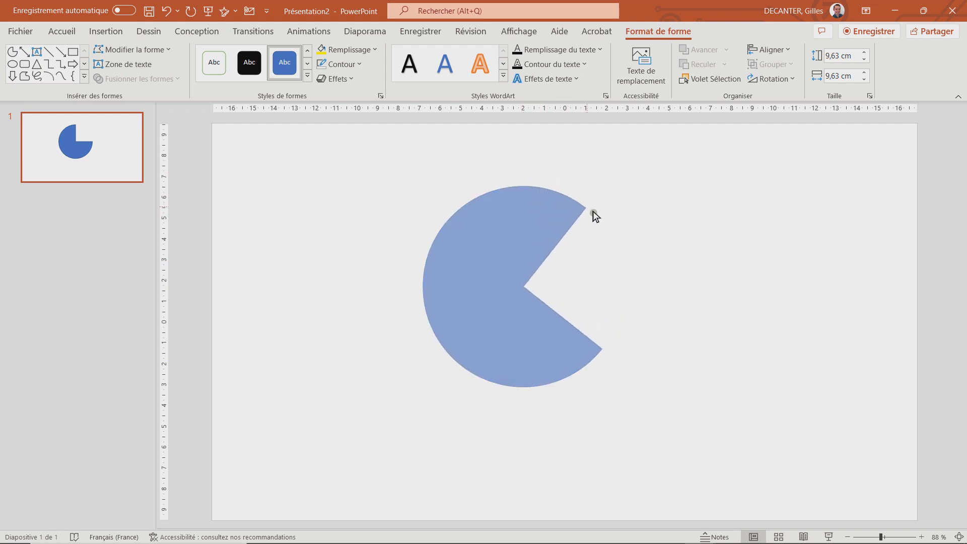
pyautogui.click(511, 278)
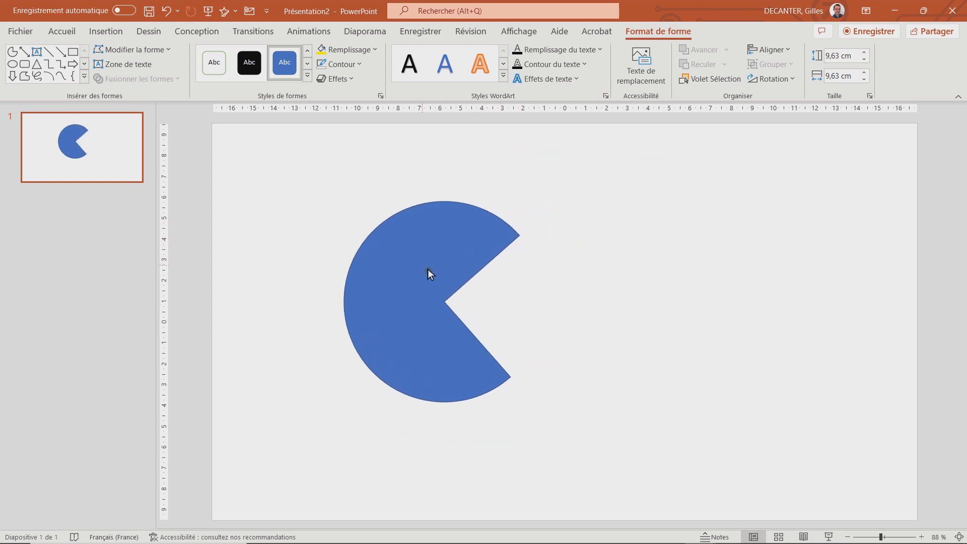
pyautogui.click(430, 274)
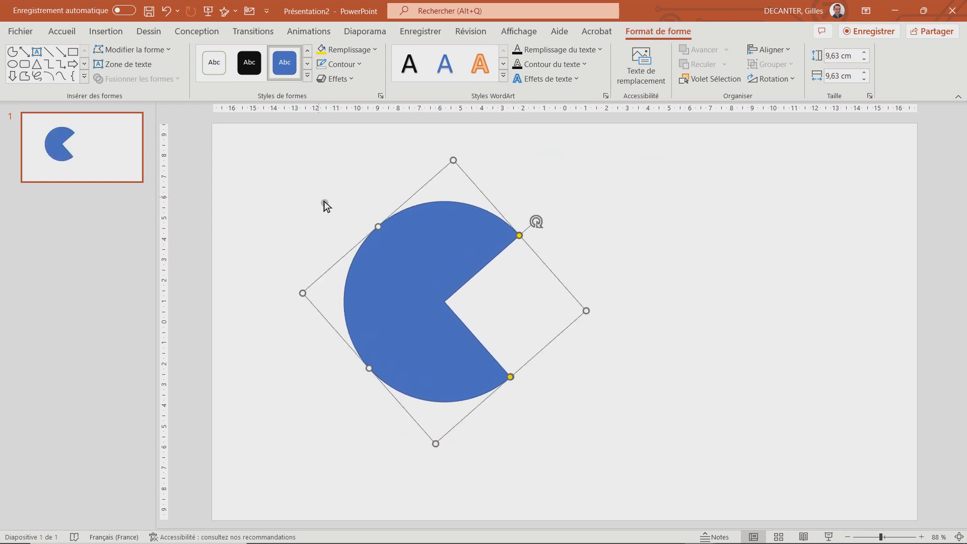
pyautogui.click(105, 31)
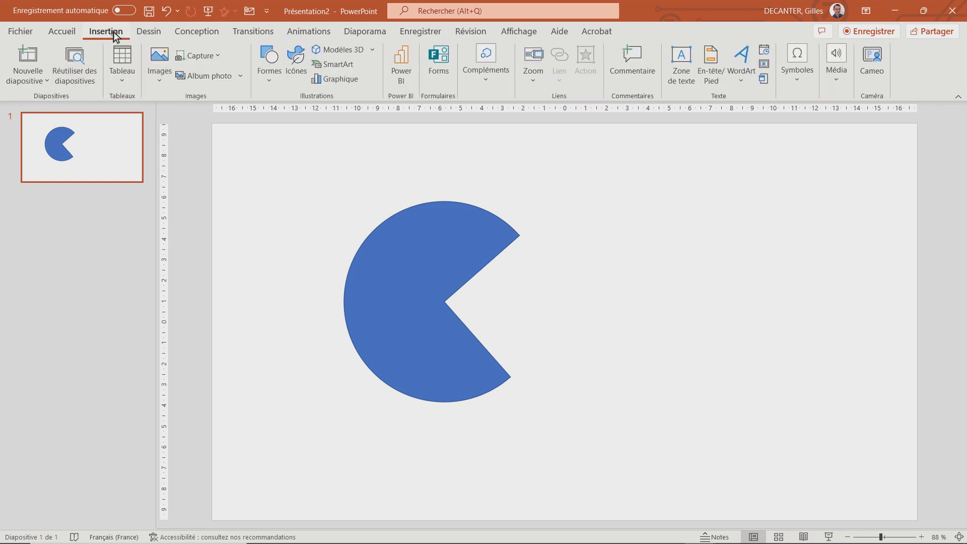
# Step: Add a full-slide background rectangle, lock it, and fill Pac-Man yellow
pyautogui.click(268, 63)
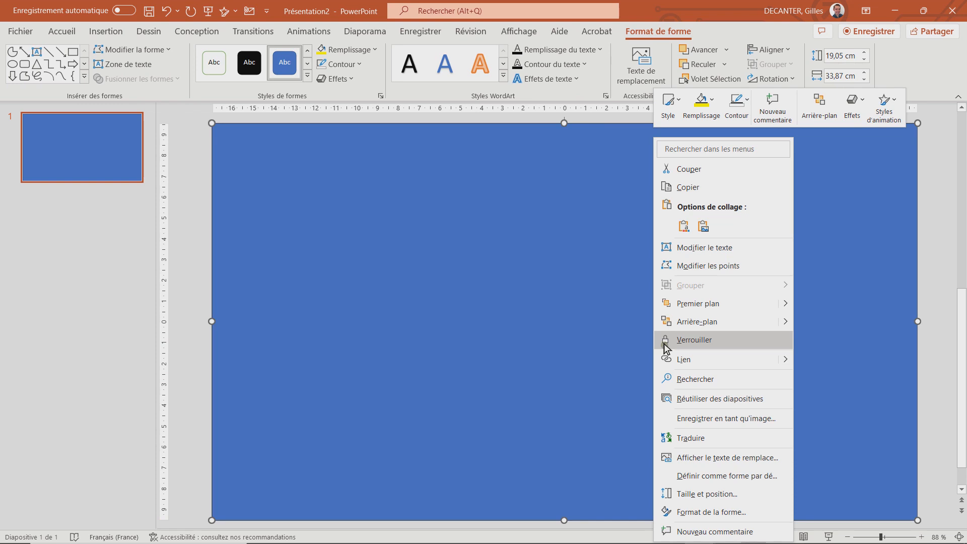
pyautogui.click(686, 331)
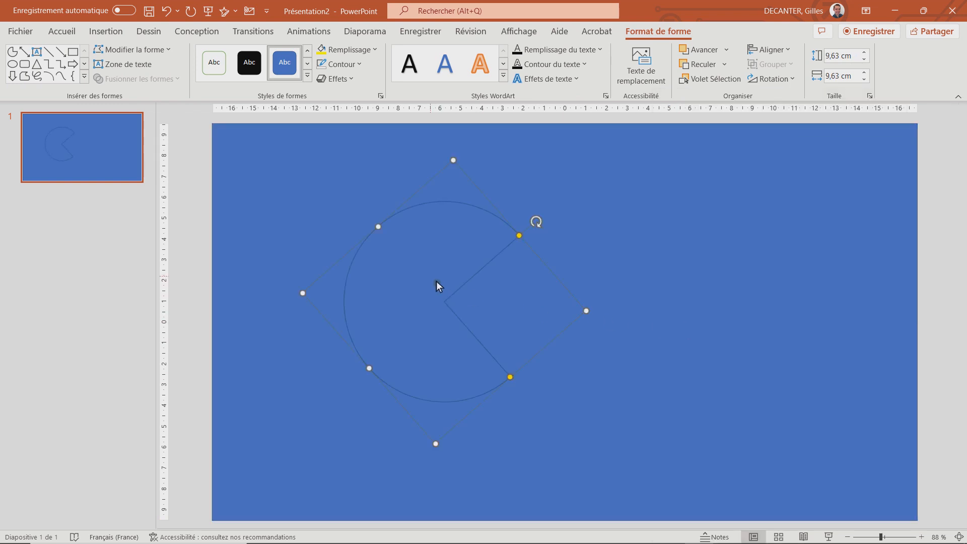
pyautogui.click(346, 49)
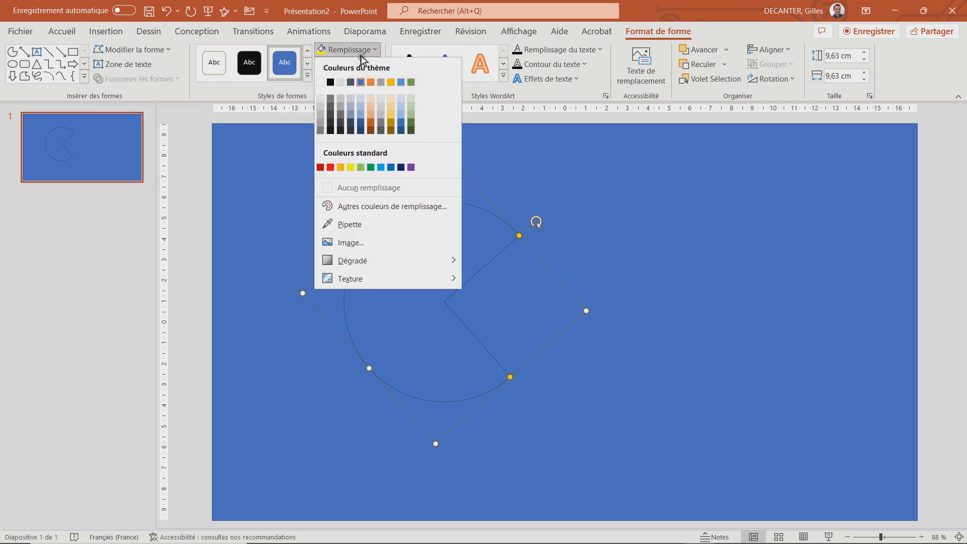
pyautogui.click(361, 167)
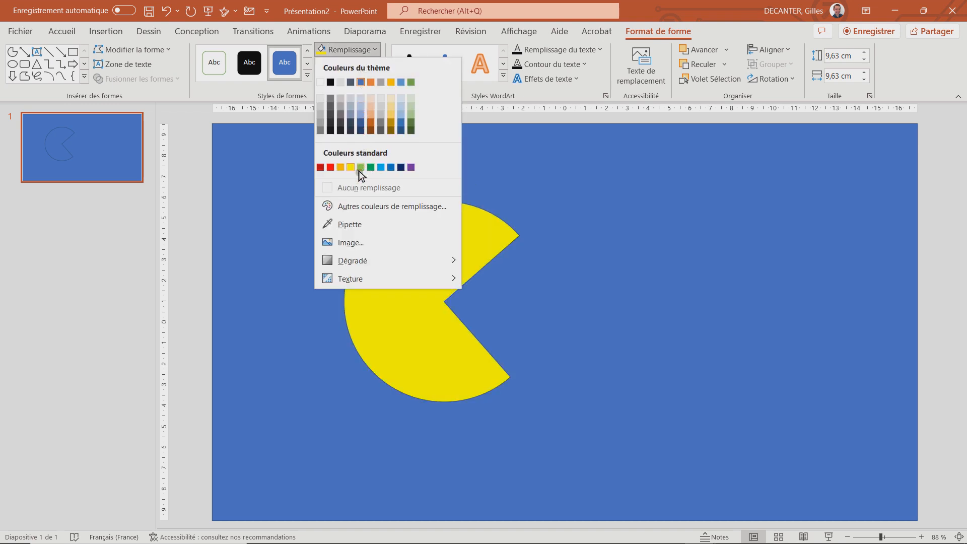
# Step: Fill the background rectangle black behind the yellow Pac-Man
pyautogui.click(361, 167)
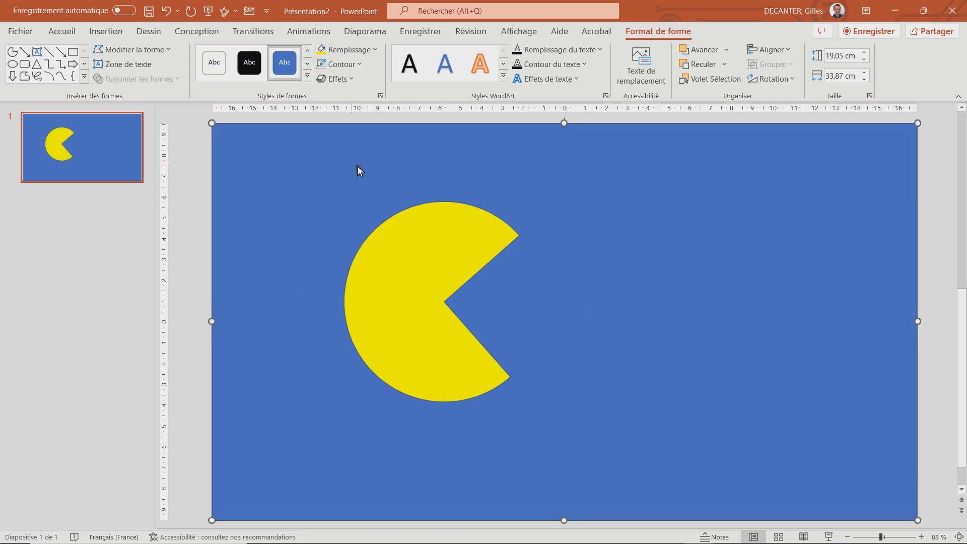
pyautogui.click(344, 49)
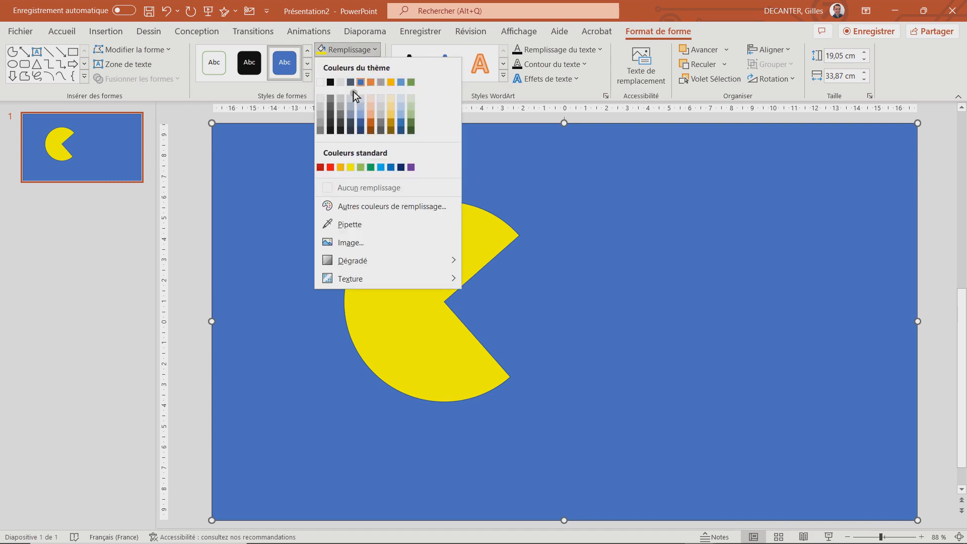
pyautogui.click(328, 82)
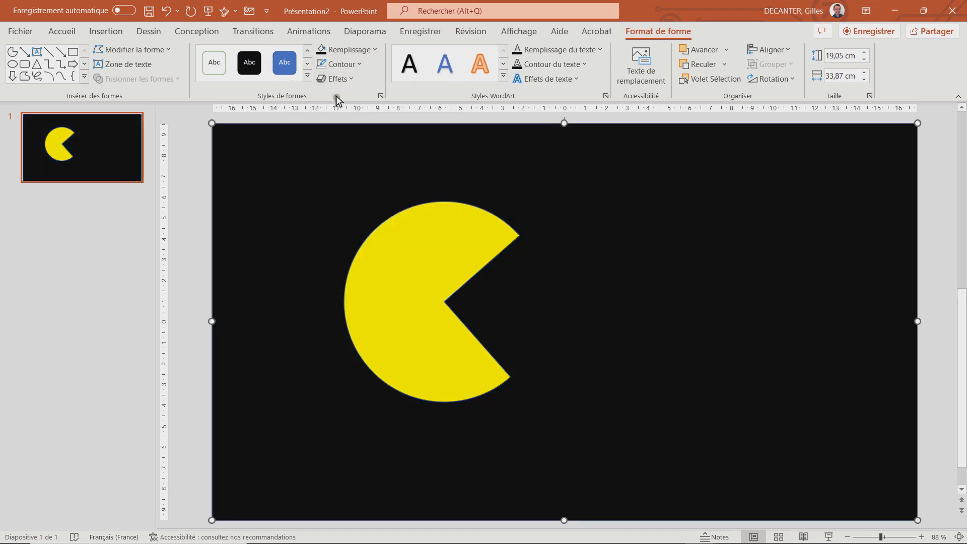
pyautogui.click(61, 31)
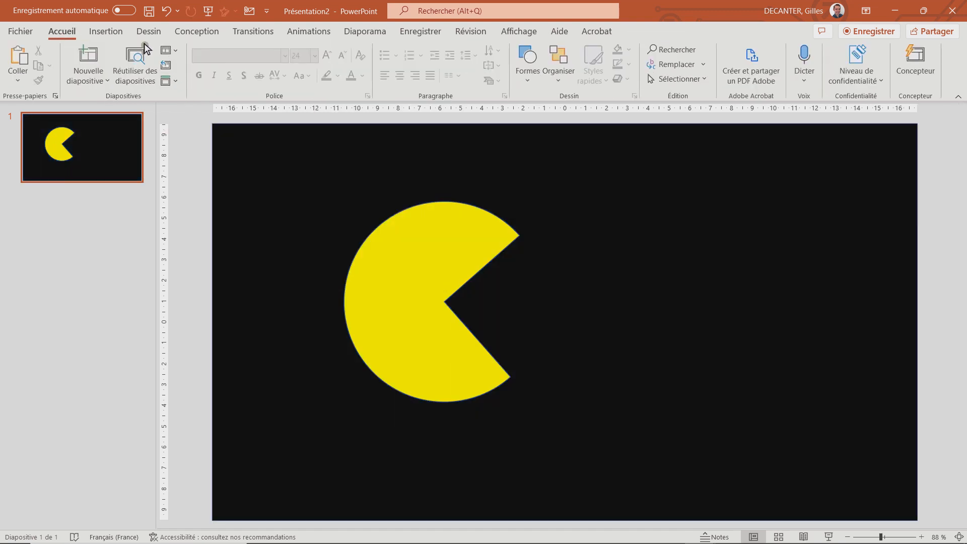
# Step: Draw a small oval eye near the top of Pac-Man's body
pyautogui.click(105, 31)
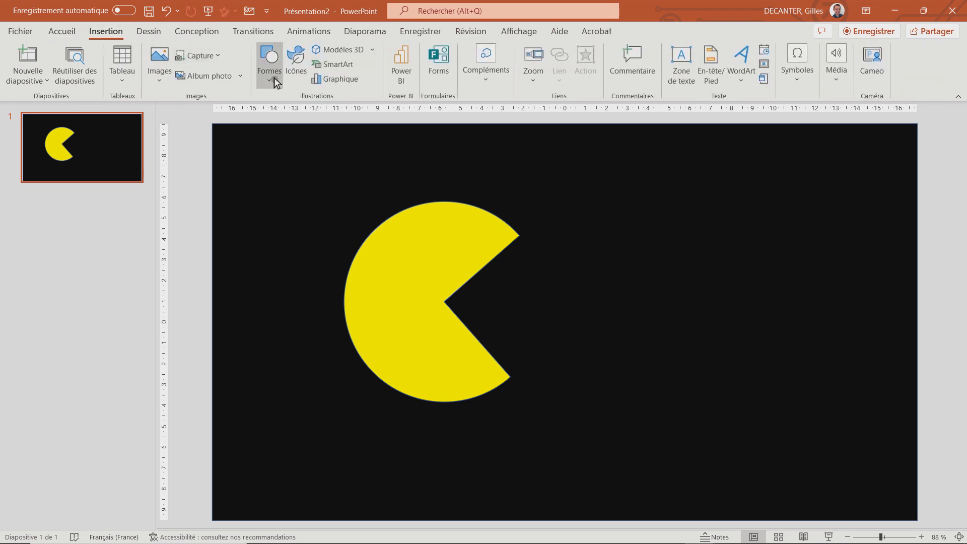
pyautogui.click(269, 64)
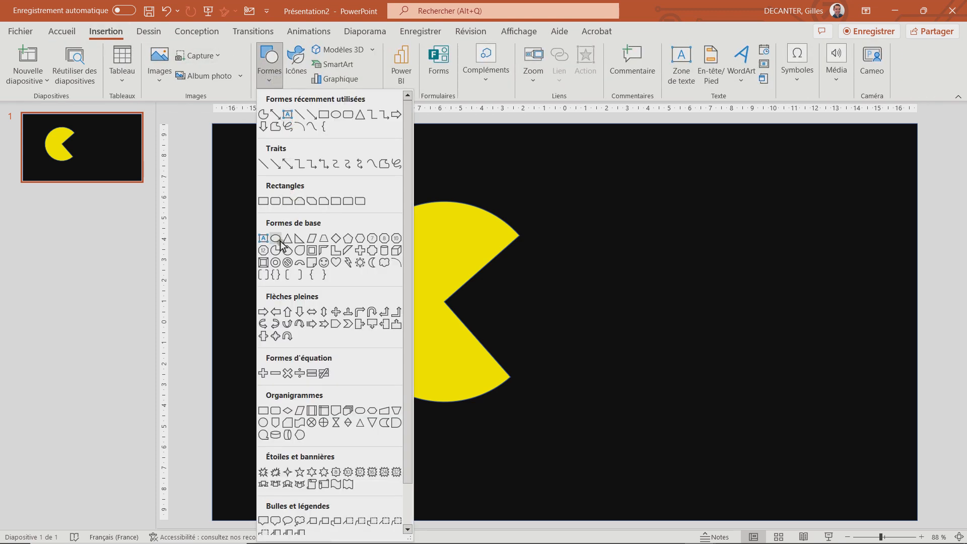
pyautogui.click(279, 240)
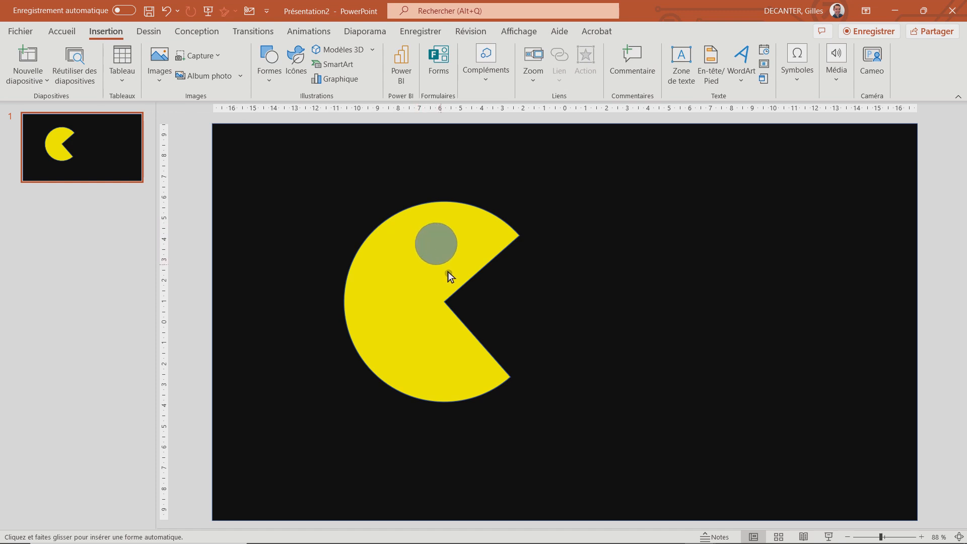
pyautogui.click(435, 243)
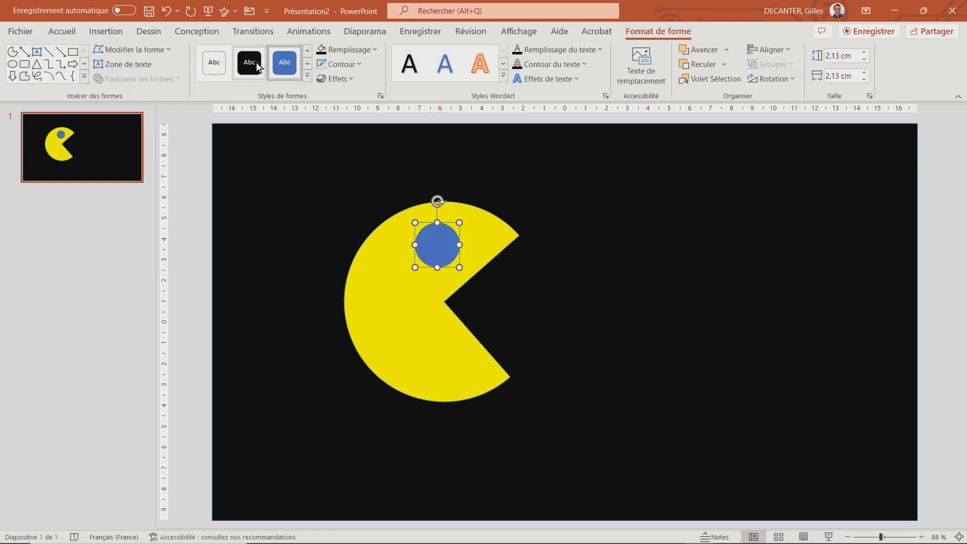
pyautogui.moveTo(370, 111)
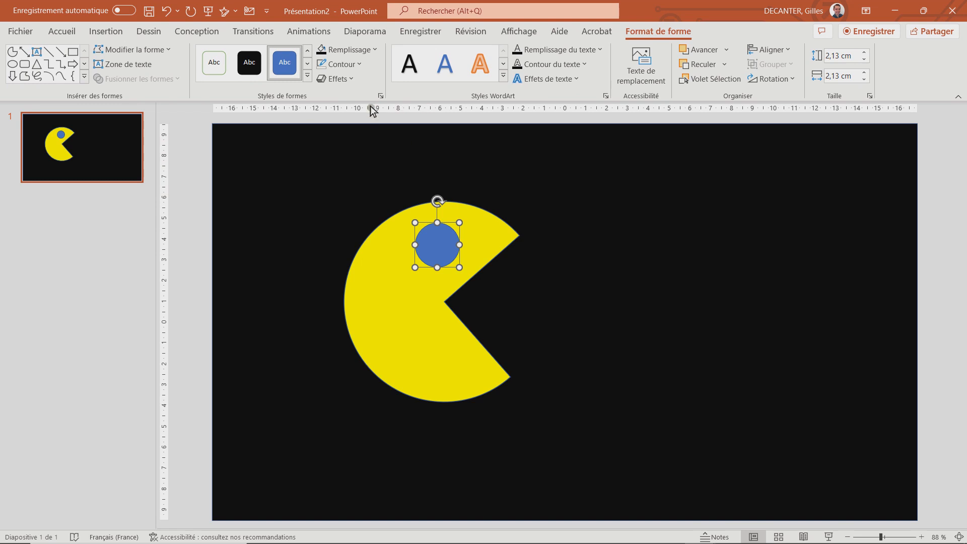
# Step: Fill the eye white and remove its outline
pyautogui.click(343, 50)
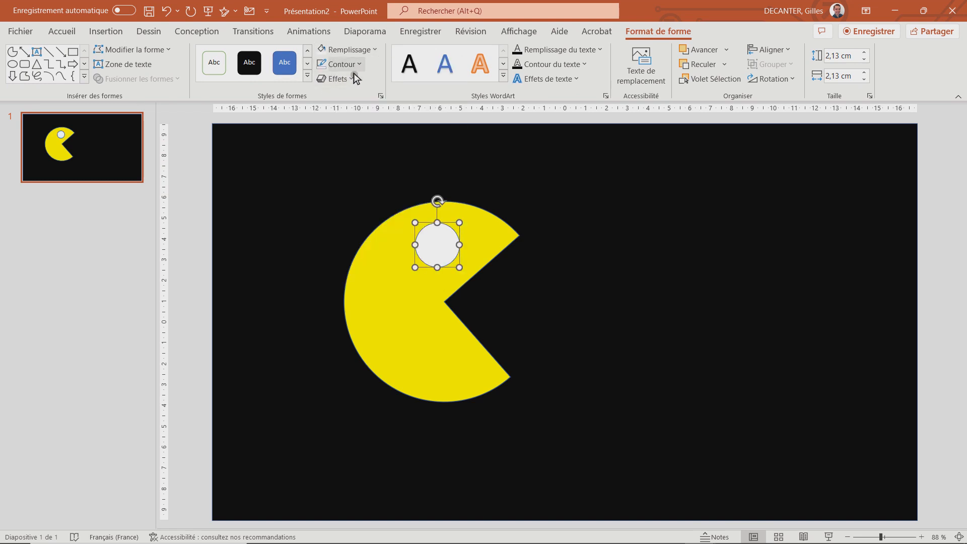
pyautogui.click(339, 64)
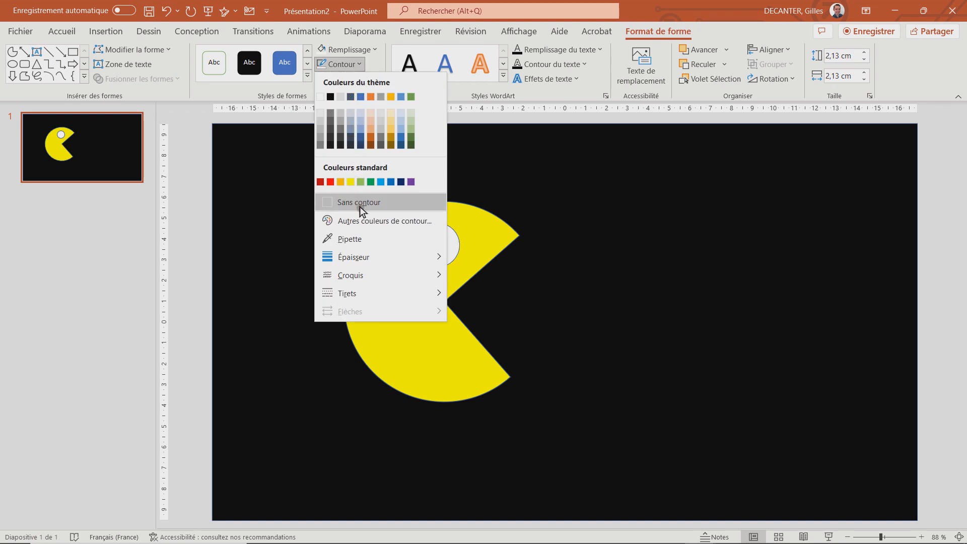
pyautogui.click(358, 202)
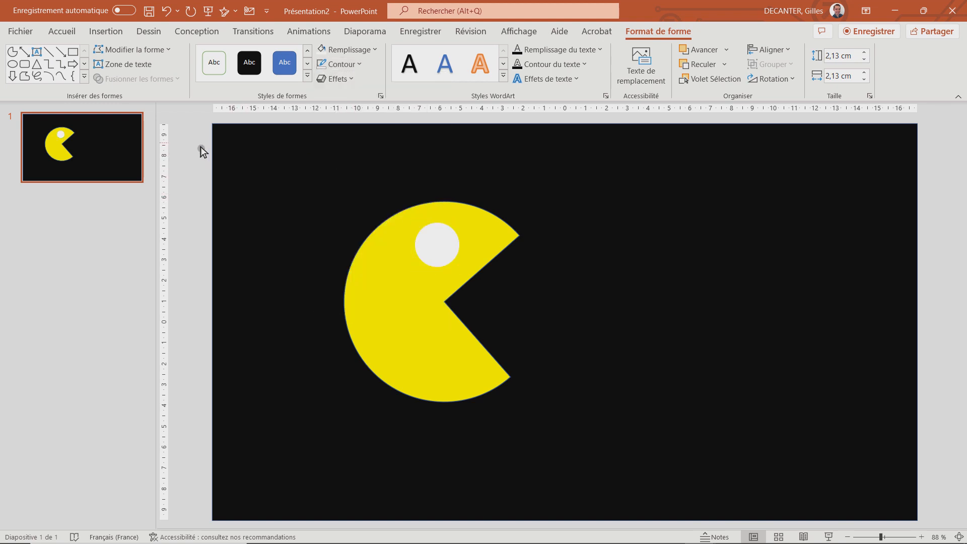
pyautogui.click(106, 31)
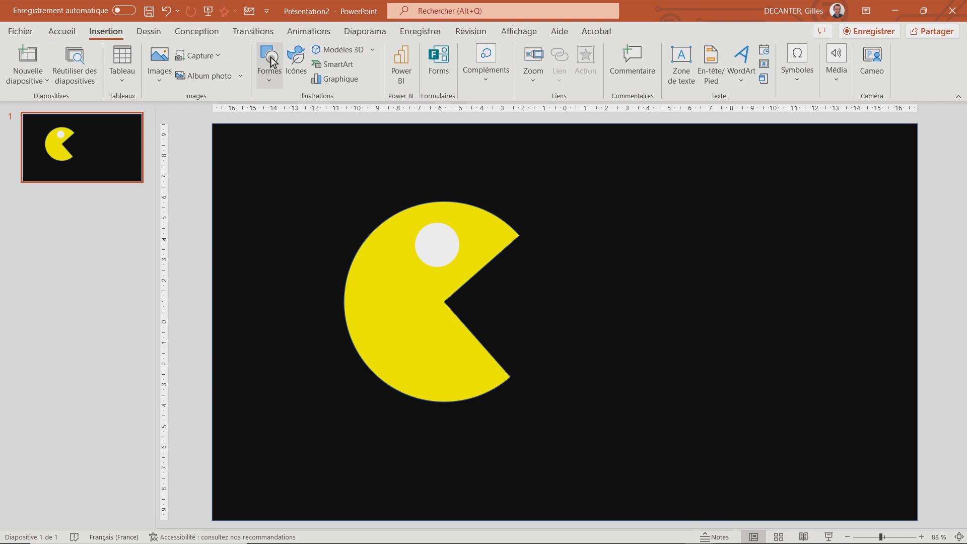
# Step: Draw a small circle inside the eye and fill it black as the pupil
pyautogui.click(269, 62)
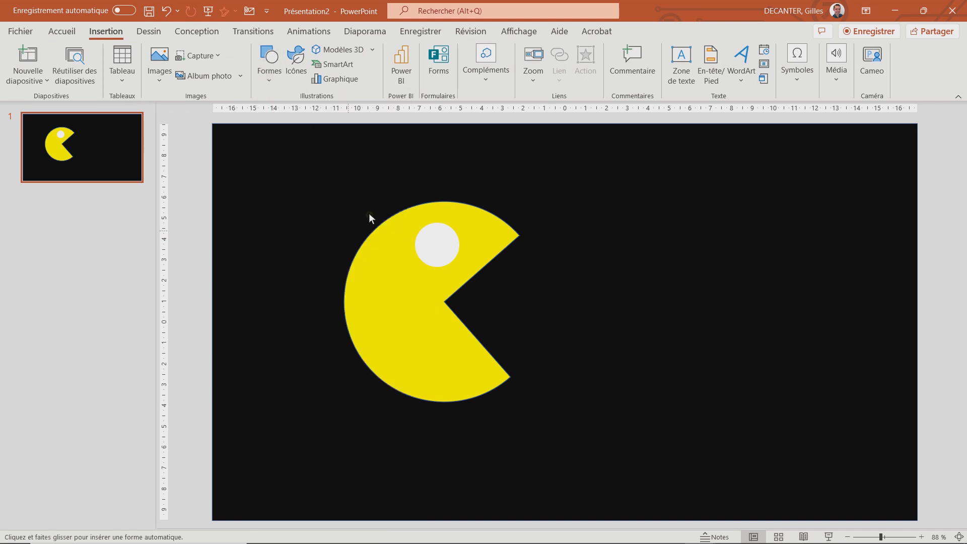
pyautogui.moveTo(435, 224)
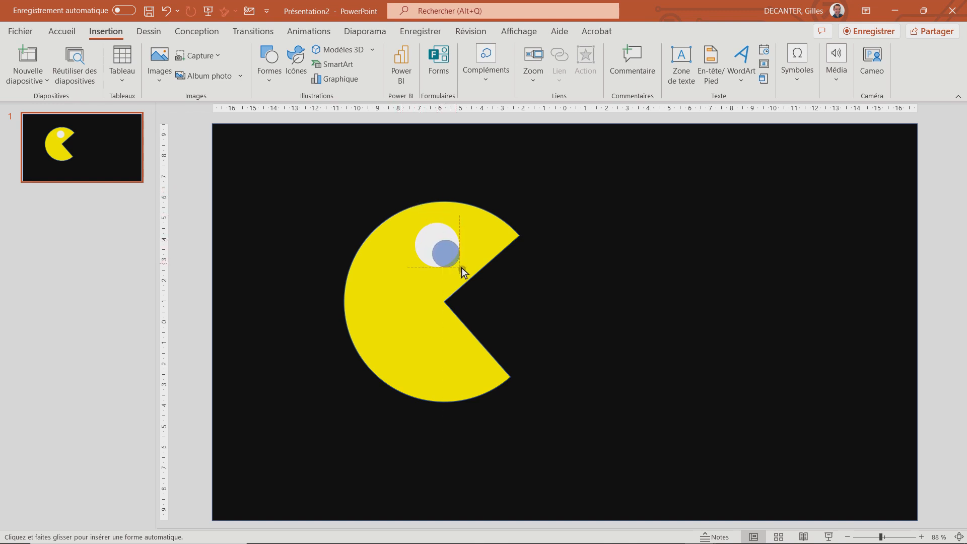
pyautogui.click(440, 250)
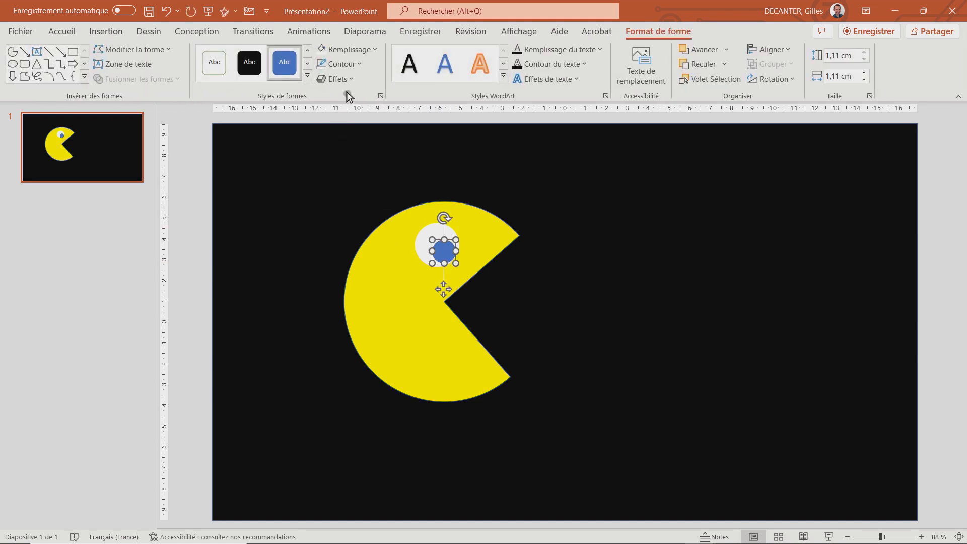
pyautogui.click(337, 63)
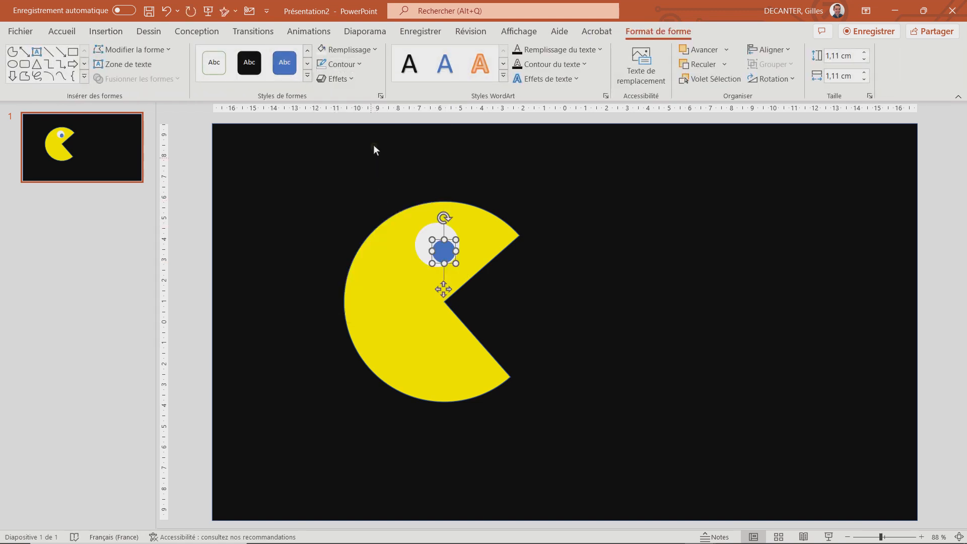
pyautogui.click(348, 50)
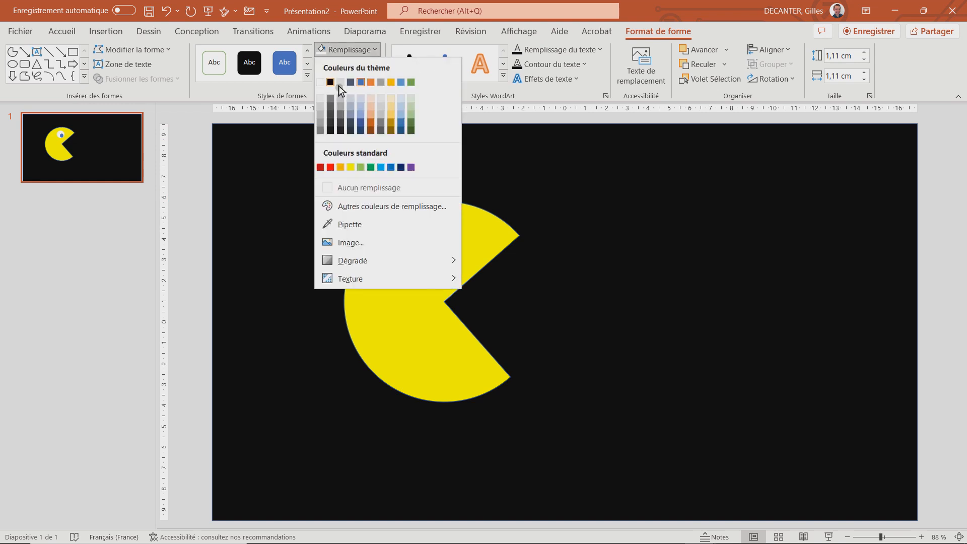
pyautogui.click(338, 82)
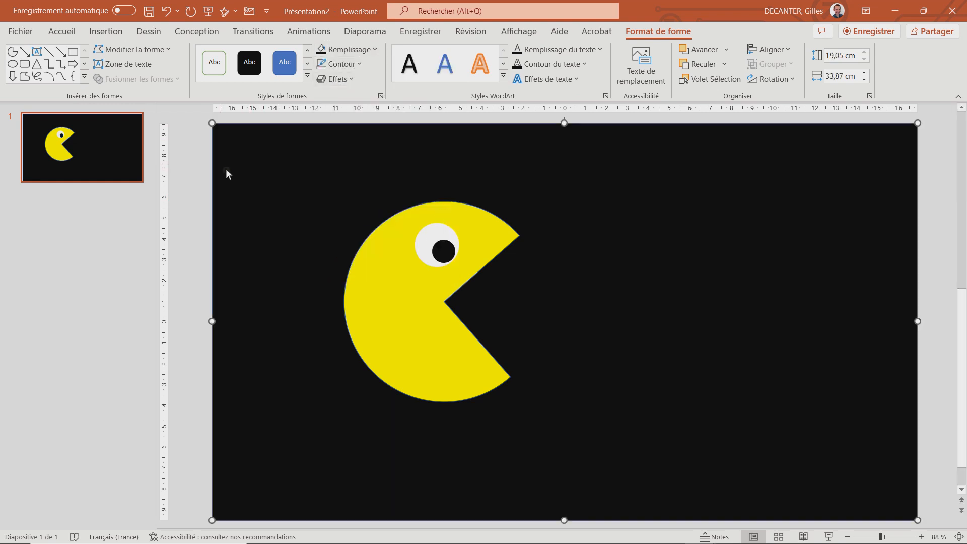
pyautogui.click(106, 31)
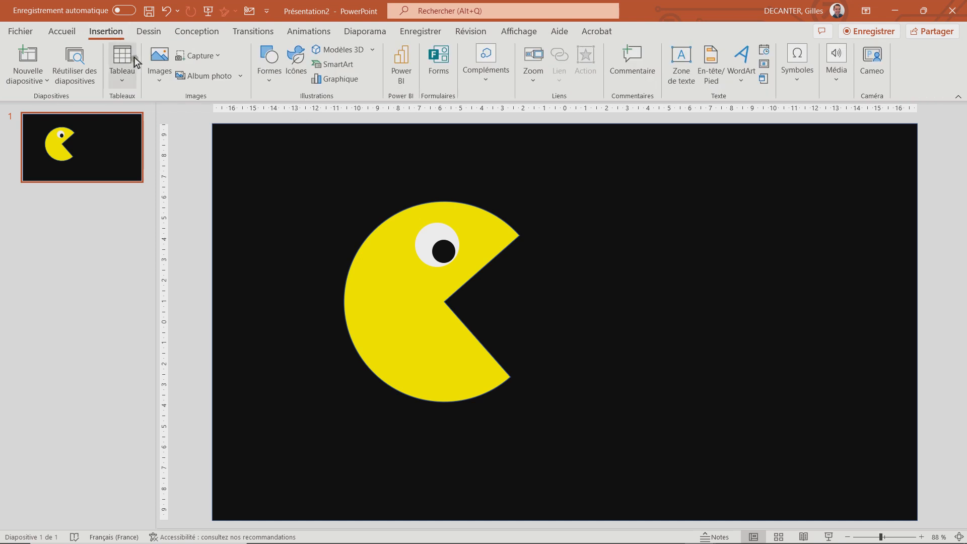
# Step: Draw a small circle dot in front of Pac-Man's mouth and fill it yellow, then duplicate it
pyautogui.click(268, 62)
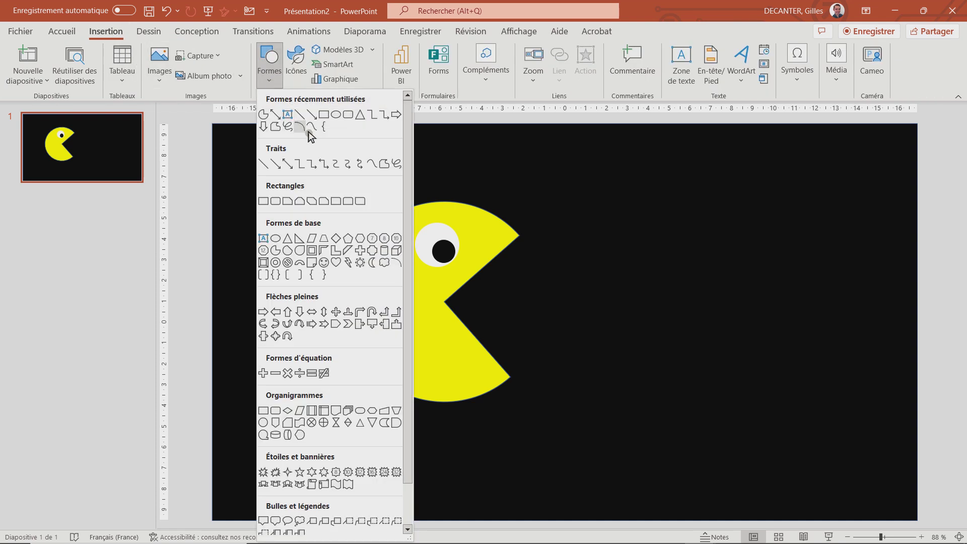
pyautogui.moveTo(300, 262)
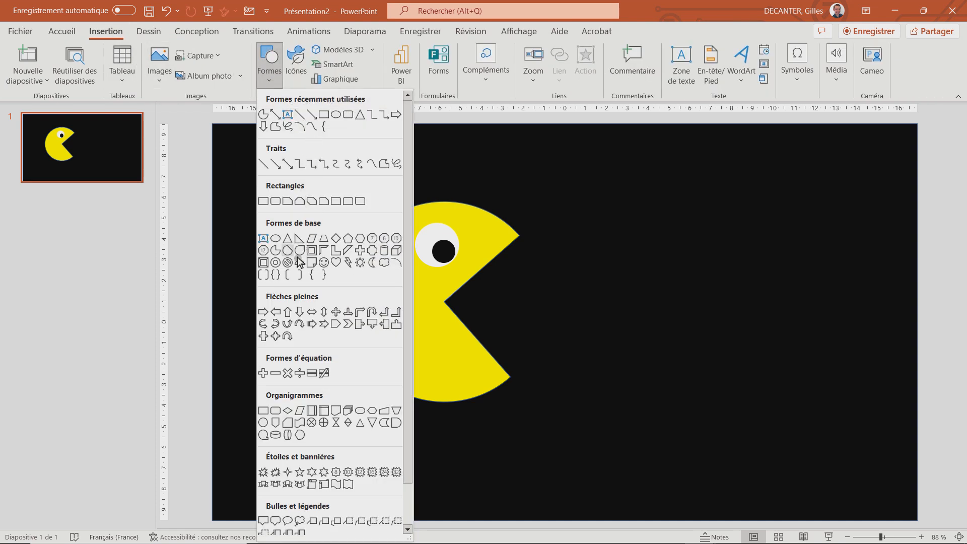
pyautogui.click(287, 250)
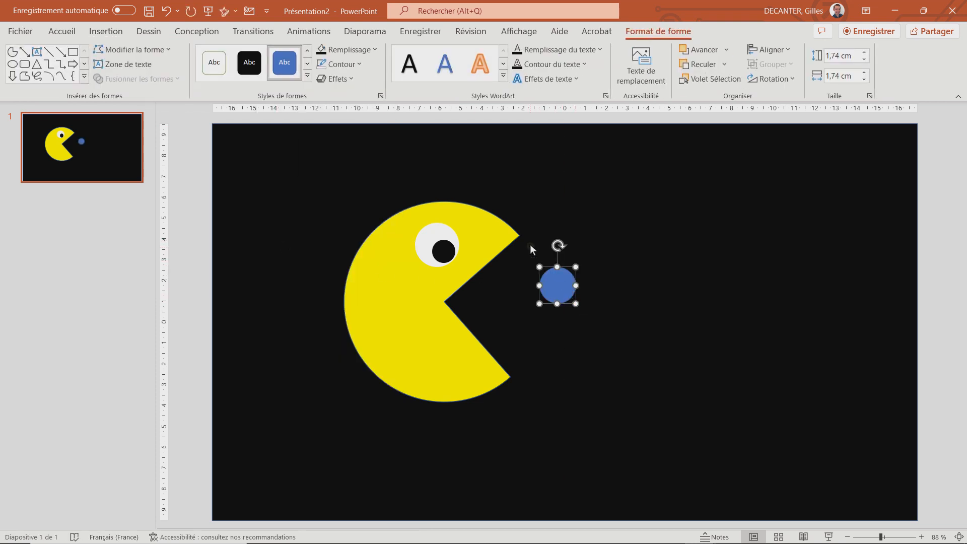
pyautogui.click(336, 65)
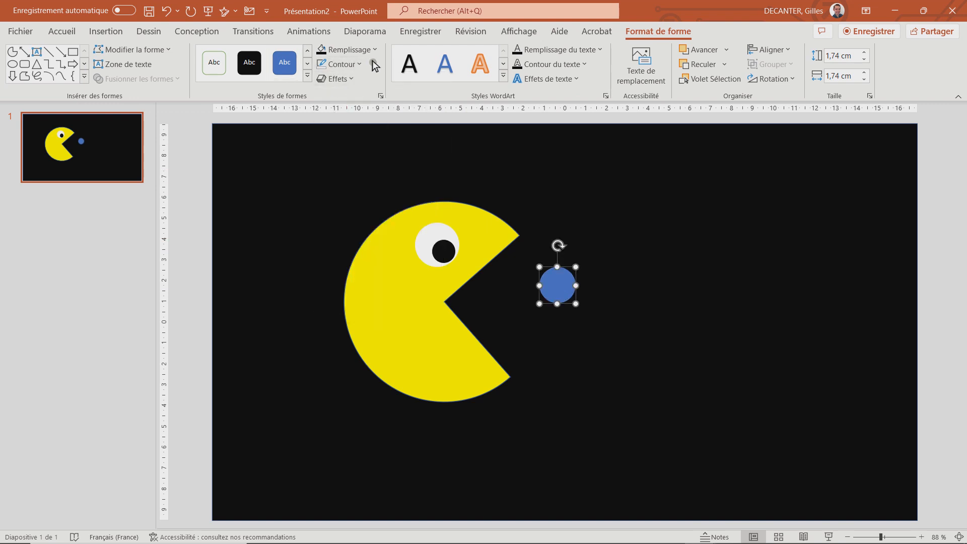
pyautogui.click(344, 50)
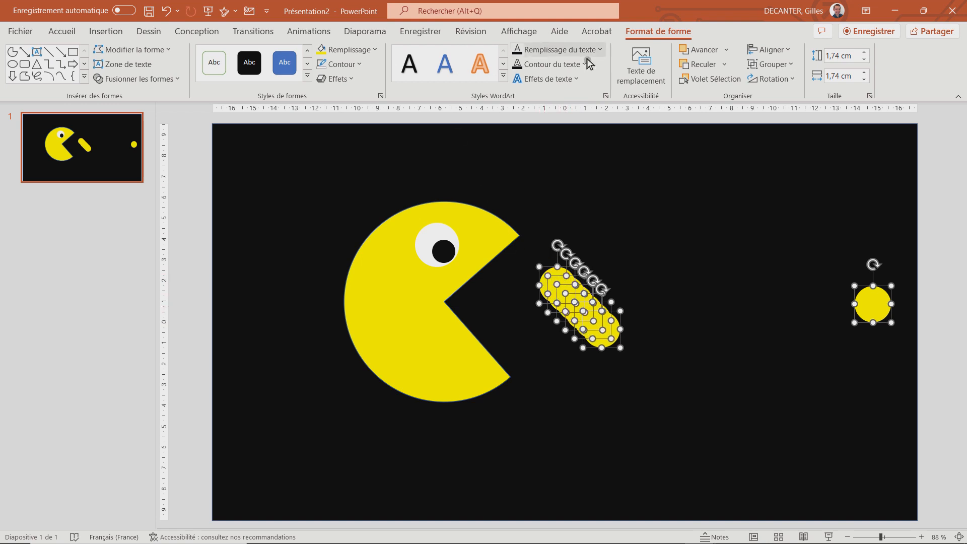
# Step: Align the seven dots to the middle and distribute them horizontally into an even row
pyautogui.click(768, 49)
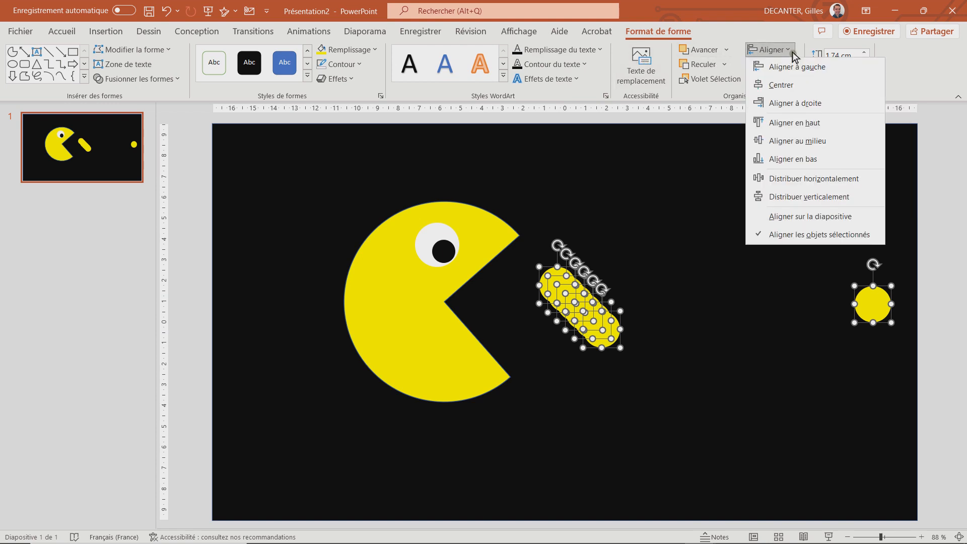
pyautogui.moveTo(798, 141)
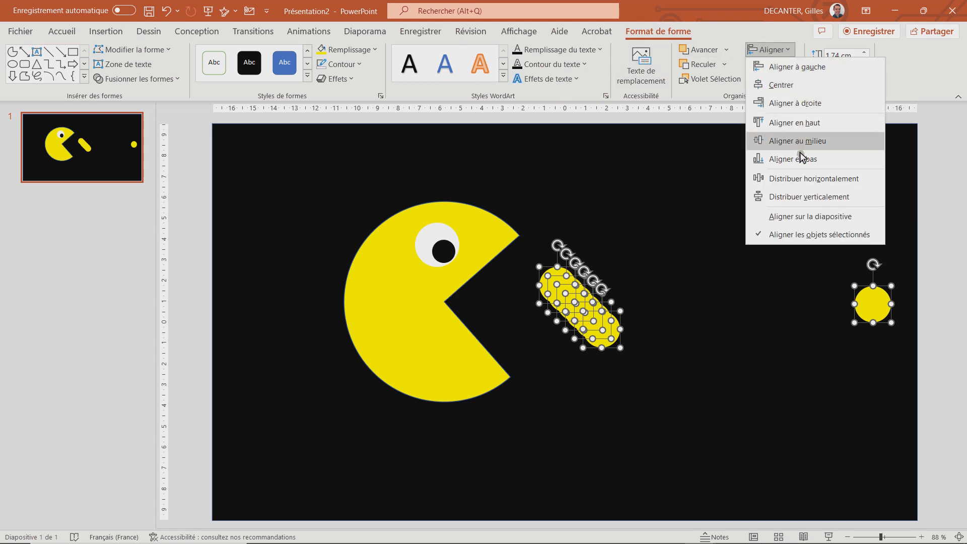
pyautogui.click(796, 141)
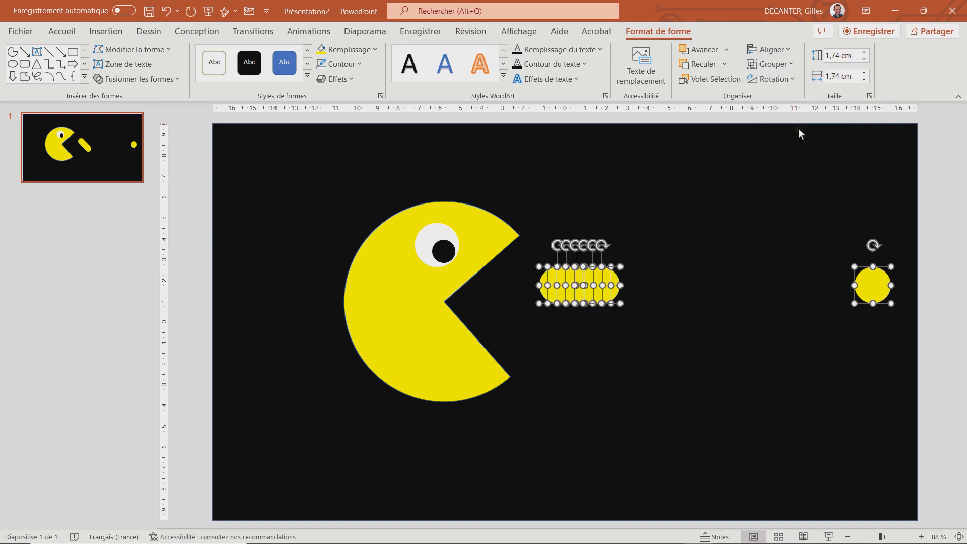
pyautogui.click(769, 50)
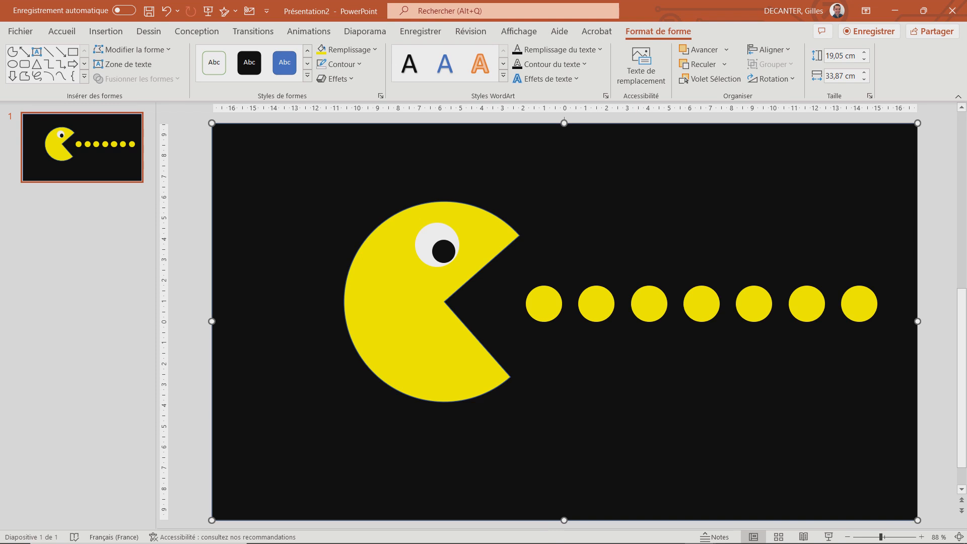
pyautogui.click(573, 531)
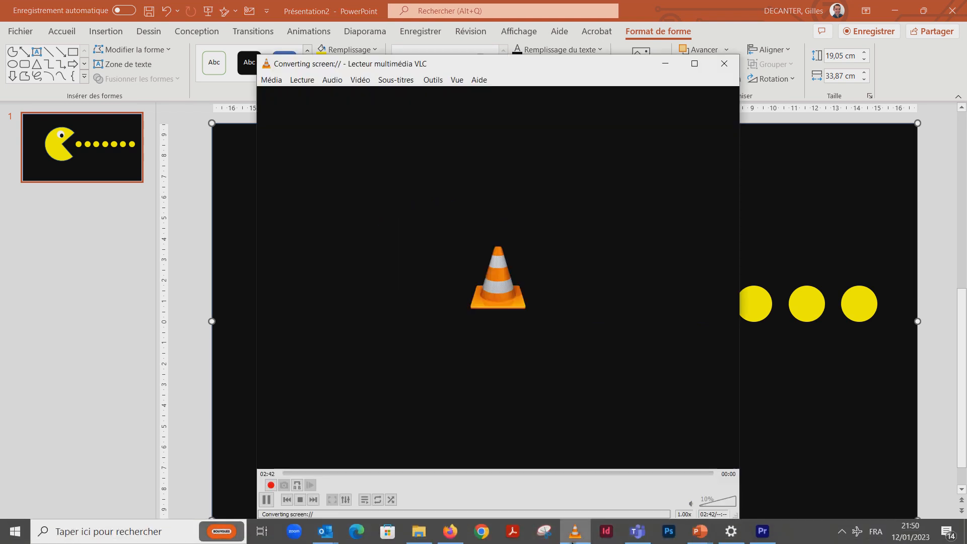